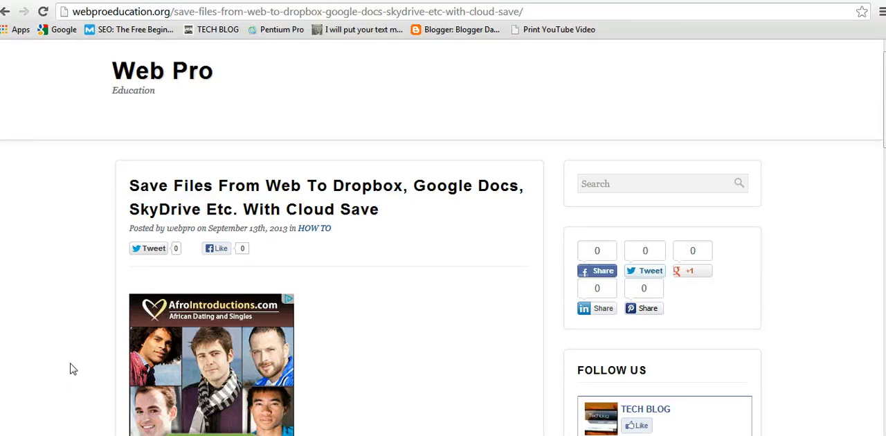
{"action": "mouse_move", "coordinate": [243, 229]}
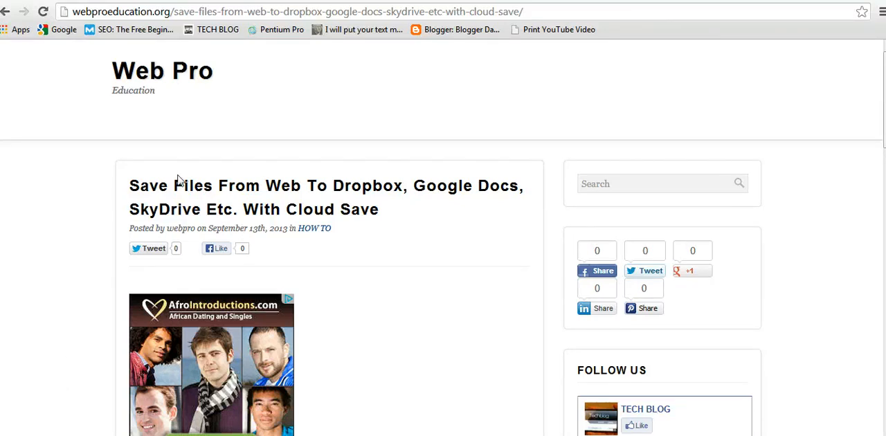
{"action": "mouse_move", "coordinate": [187, 117]}
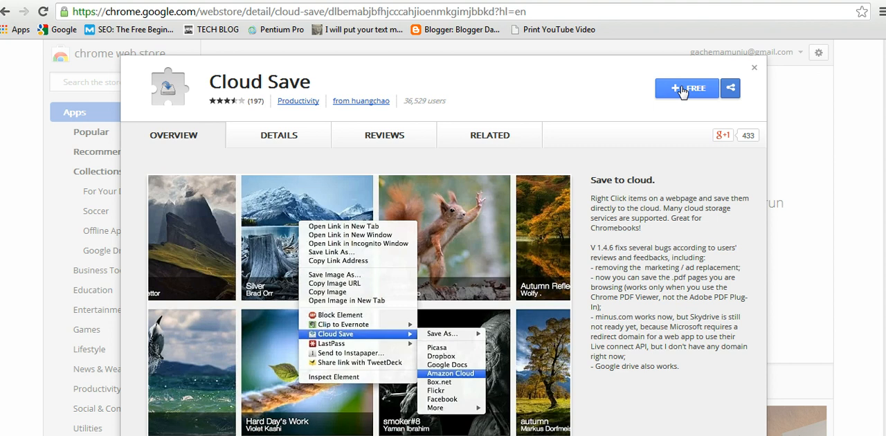
Add the free Cloud Save extension to Chrome and confirm it in the New Extension dialog
{"action": "left_click", "coordinate": [686, 89]}
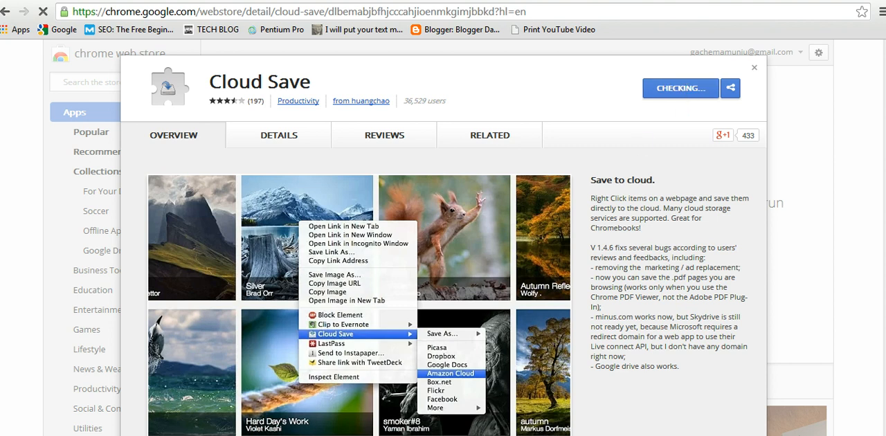
{"action": "left_click", "coordinate": [680, 88]}
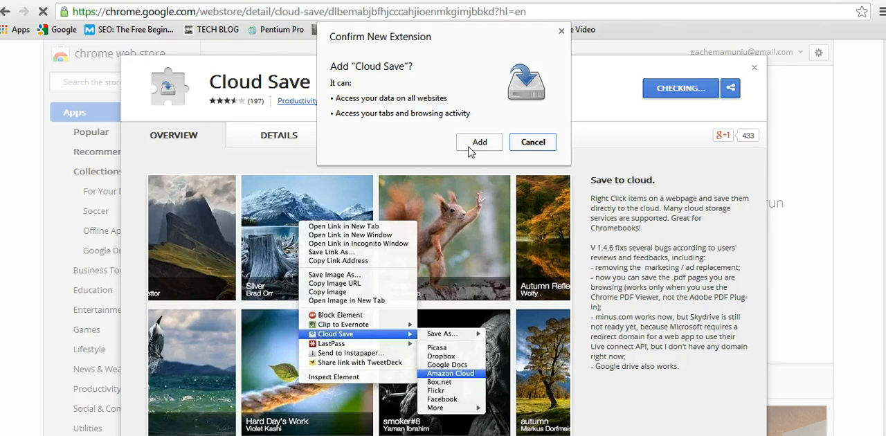
{"action": "left_click", "coordinate": [480, 142]}
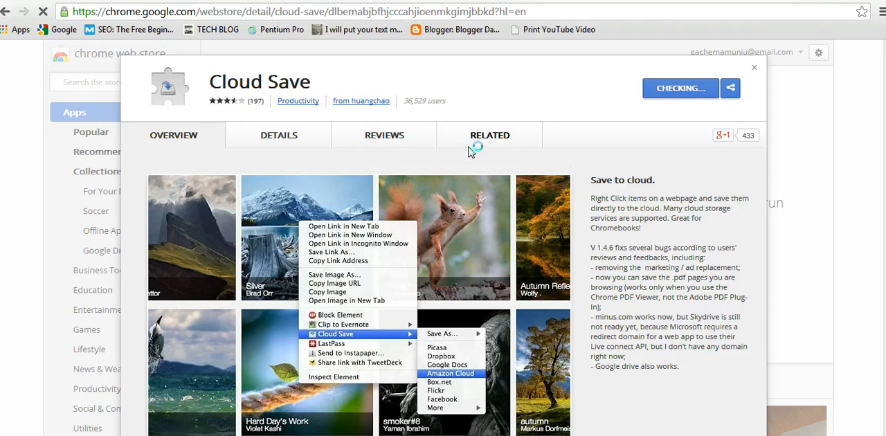
{"action": "mouse_move", "coordinate": [72, 349]}
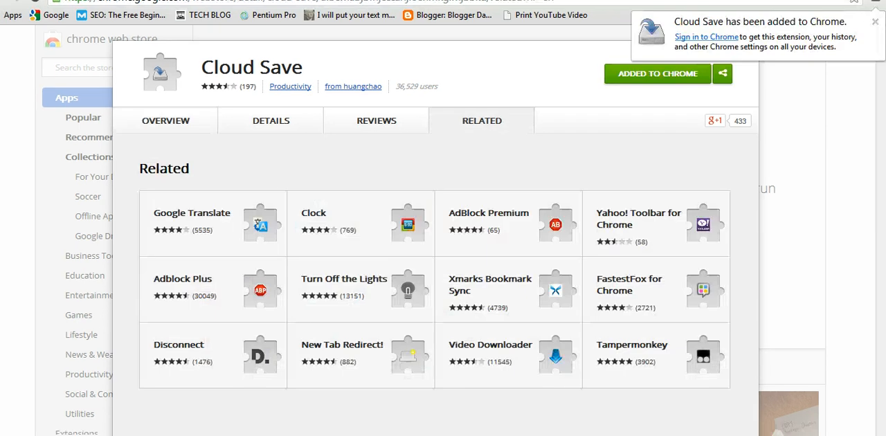
{"action": "mouse_move", "coordinate": [681, 84]}
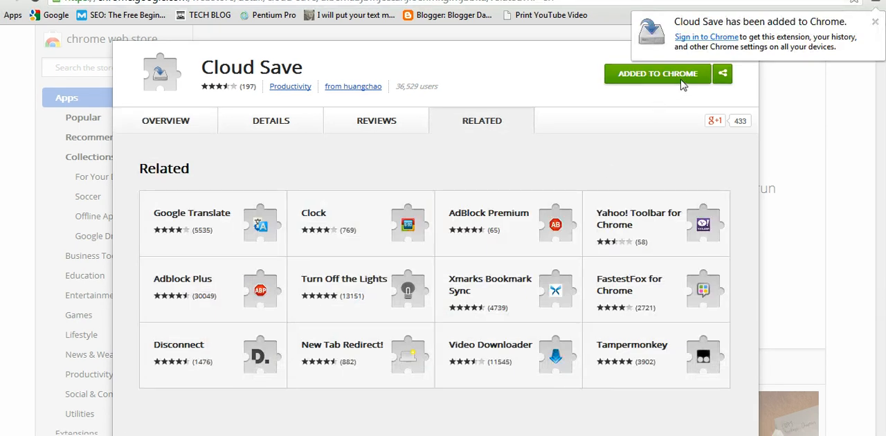
{"action": "mouse_move", "coordinate": [806, 34]}
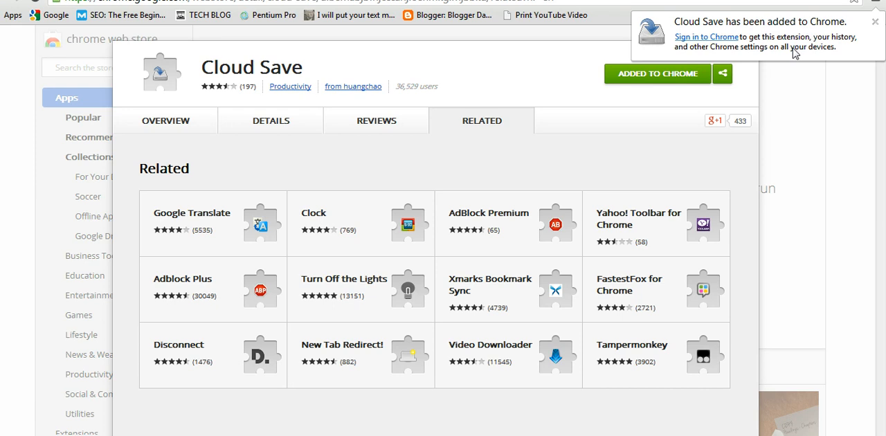
{"action": "mouse_move", "coordinate": [80, 405]}
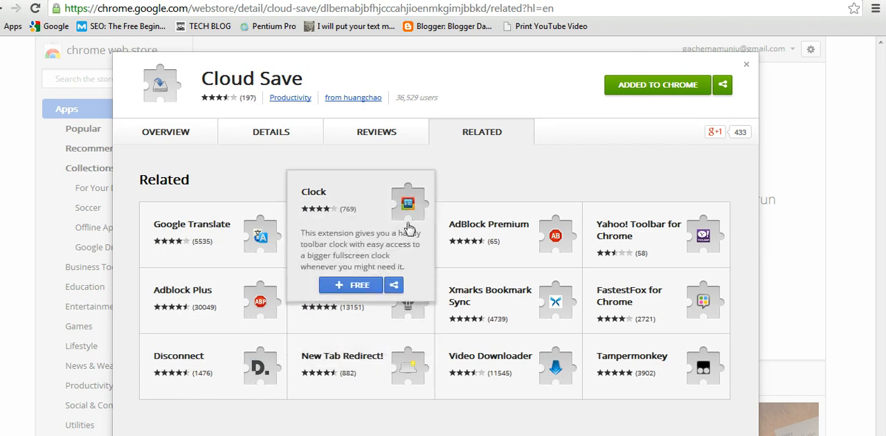
{"action": "mouse_move", "coordinate": [504, 88]}
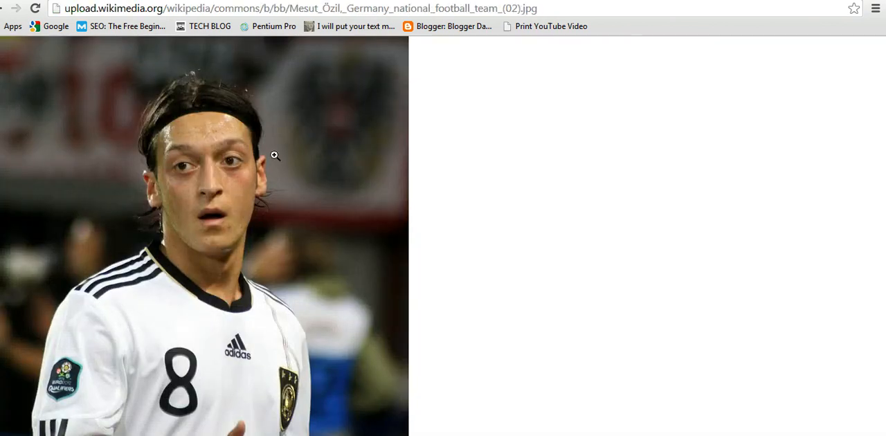
{"action": "mouse_move", "coordinate": [197, 158]}
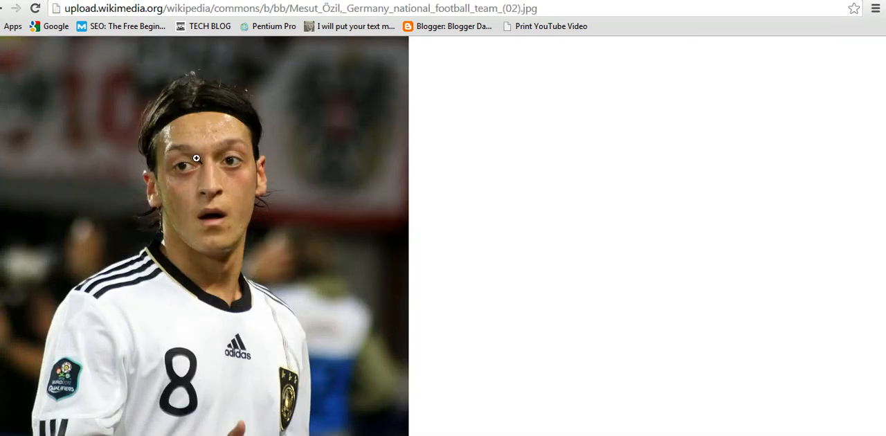
Show the Wikimedia football photo's Cloud Save destinations from its context menu
{"action": "right_click", "coordinate": [197, 158]}
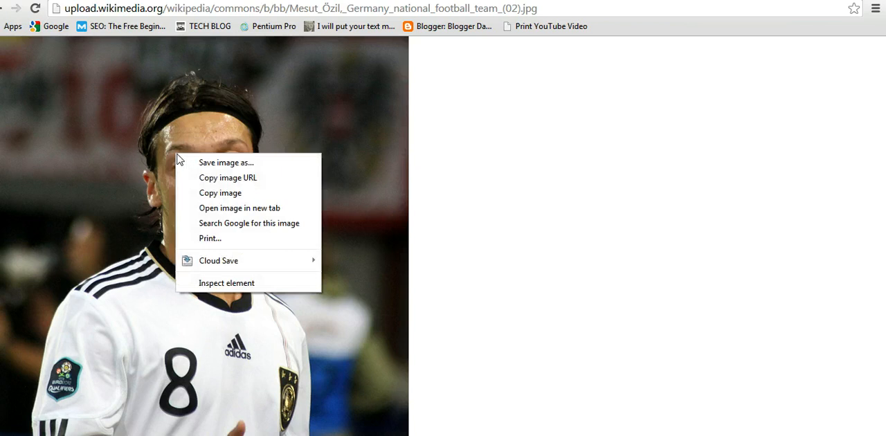
{"action": "mouse_move", "coordinate": [226, 162]}
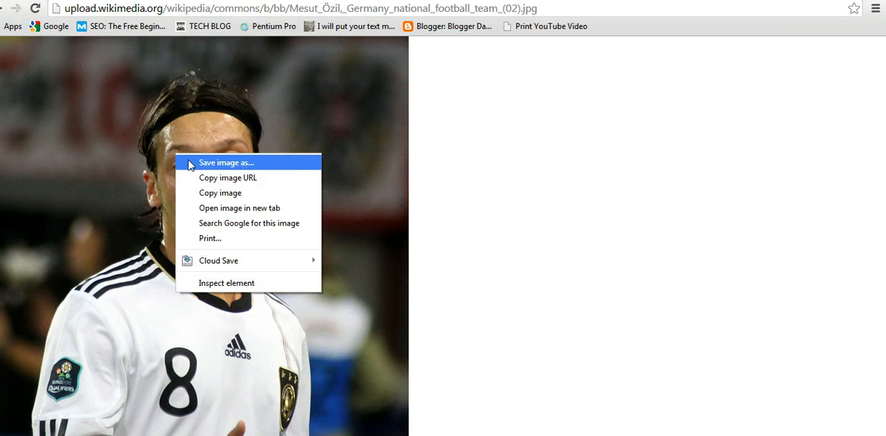
{"action": "mouse_move", "coordinate": [202, 166]}
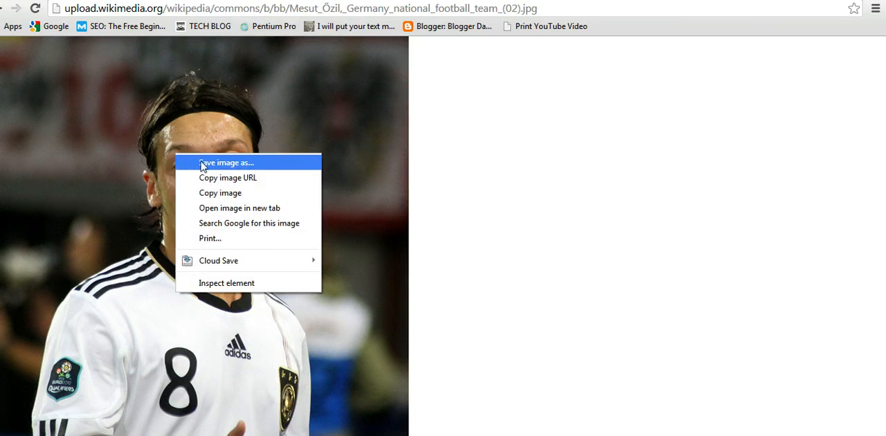
{"action": "mouse_move", "coordinate": [219, 261]}
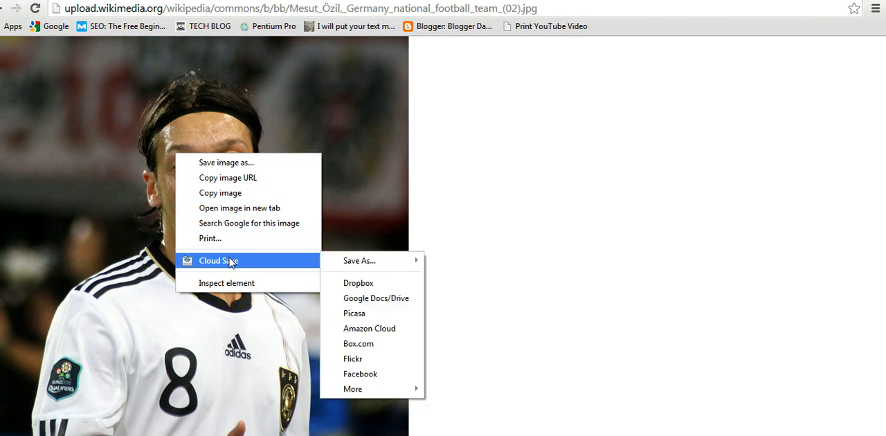
{"action": "mouse_move", "coordinate": [376, 284]}
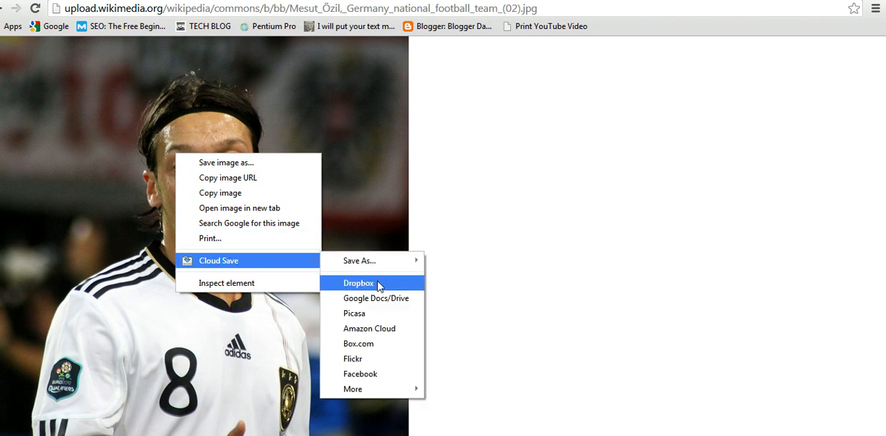
{"action": "mouse_move", "coordinate": [372, 328]}
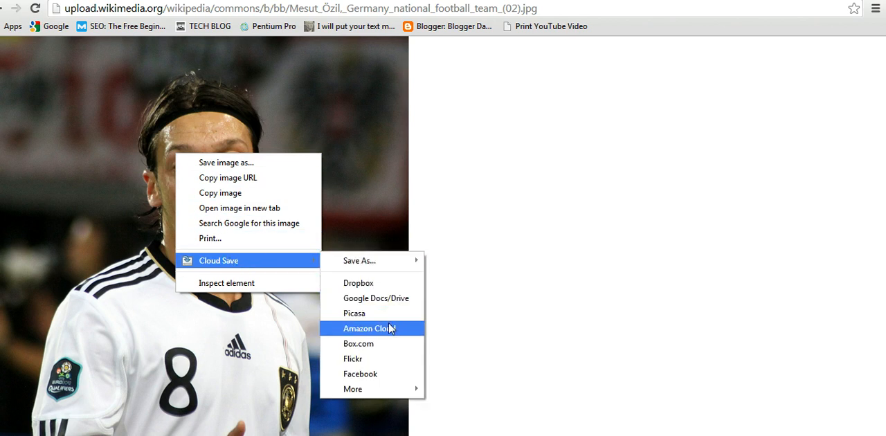
{"action": "mouse_move", "coordinate": [360, 374]}
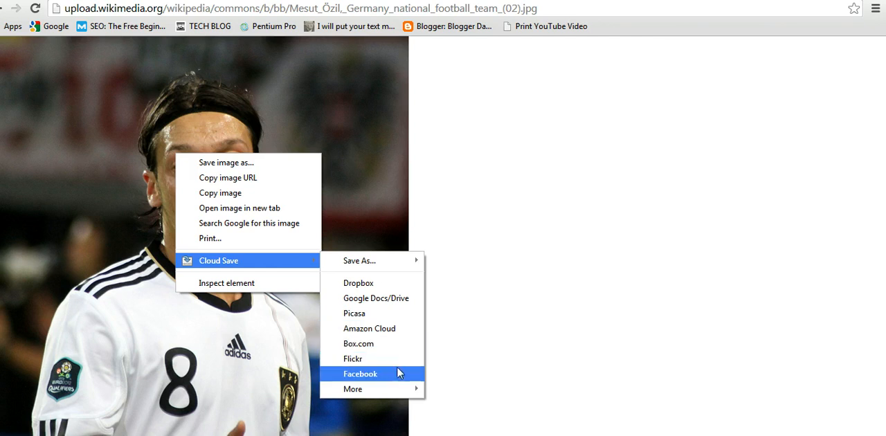
{"action": "mouse_move", "coordinate": [351, 389]}
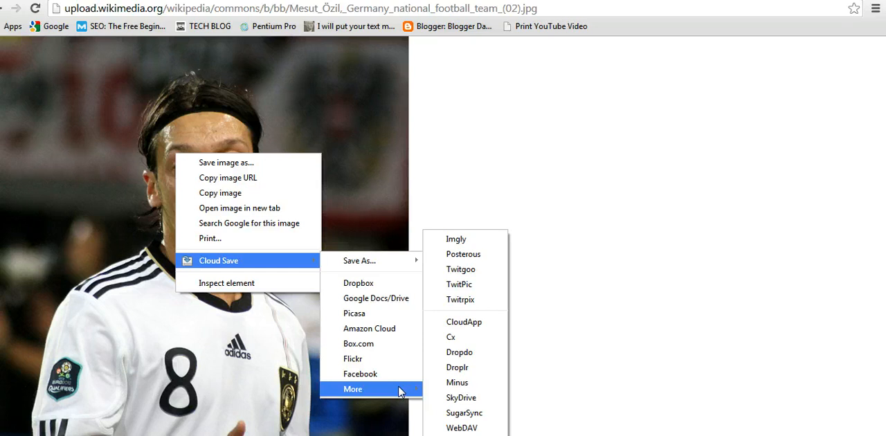
{"action": "mouse_move", "coordinate": [287, 377]}
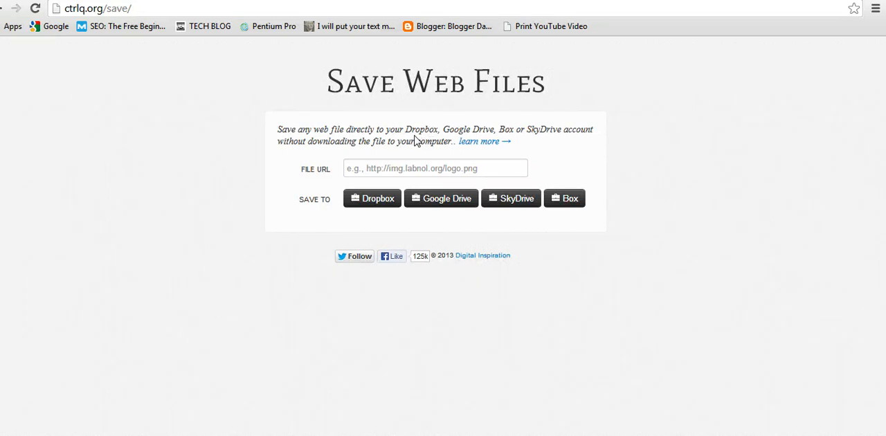
{"action": "mouse_move", "coordinate": [329, 197]}
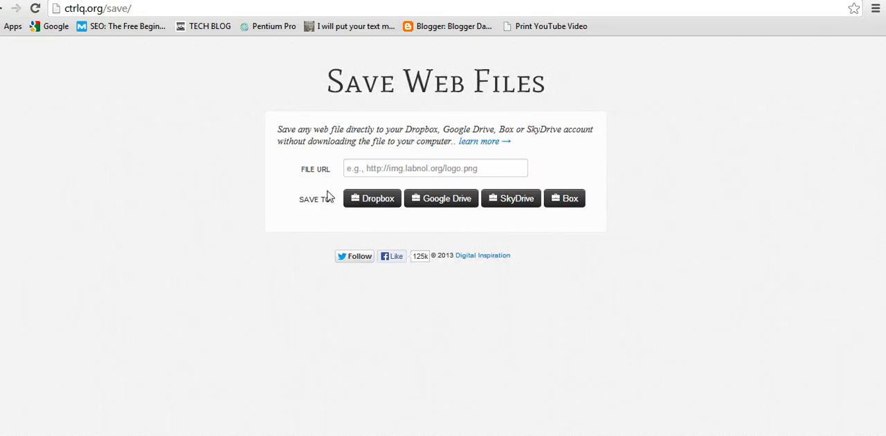
{"action": "mouse_move", "coordinate": [501, 207]}
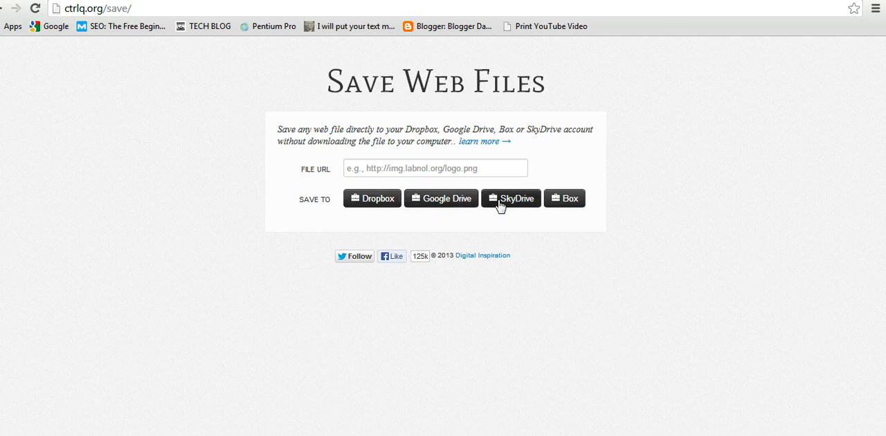
{"action": "mouse_move", "coordinate": [565, 203]}
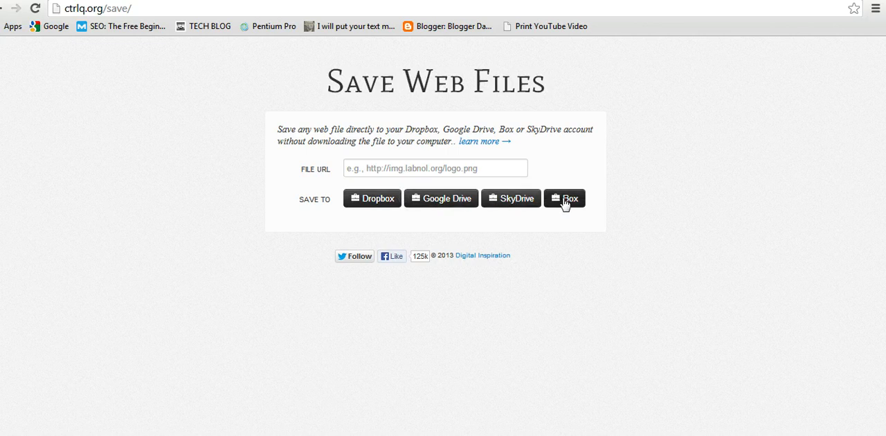
Focus the empty FILE URL field on the ctrlq.org Save Web Files page
{"action": "left_click", "coordinate": [435, 169]}
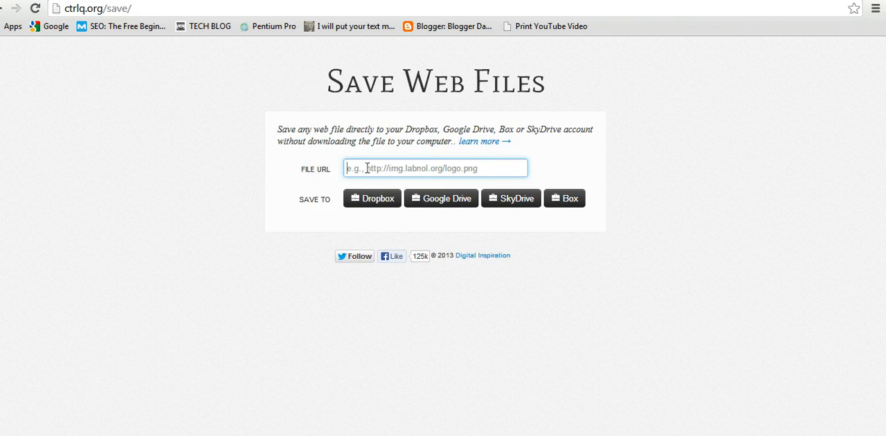
{"action": "mouse_move", "coordinate": [391, 173]}
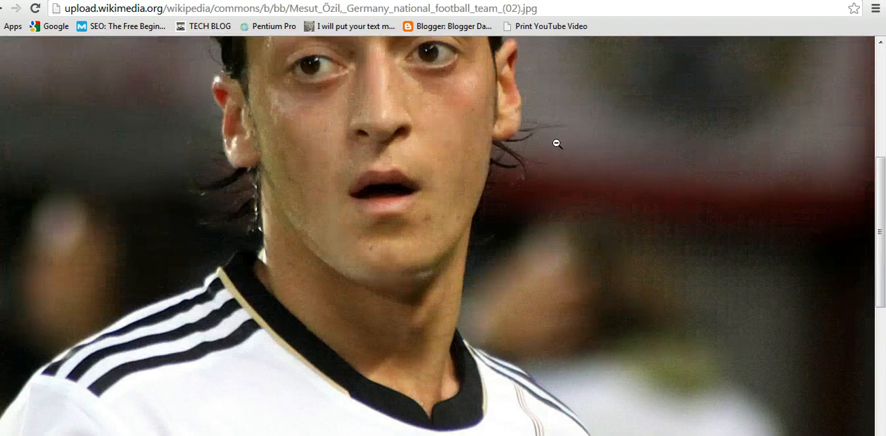
View the full-size Wikimedia photo and copy its address from the address bar
{"action": "scroll", "scroll_direction": "down", "scroll_amount": 3}
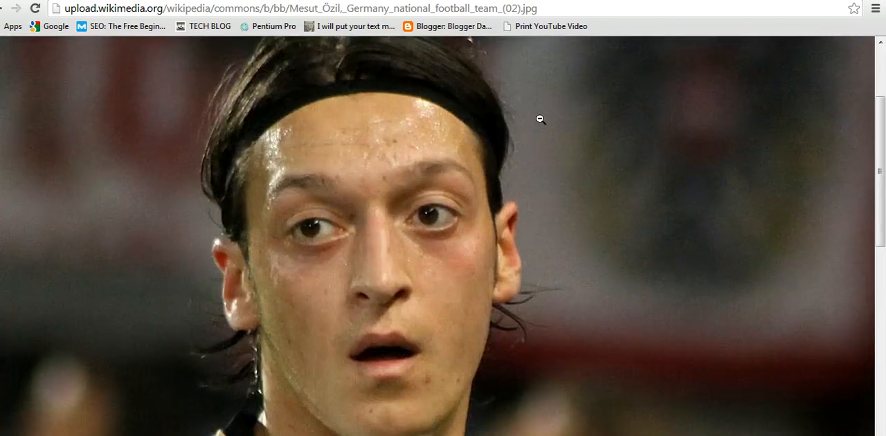
{"action": "left_click", "coordinate": [298, 9]}
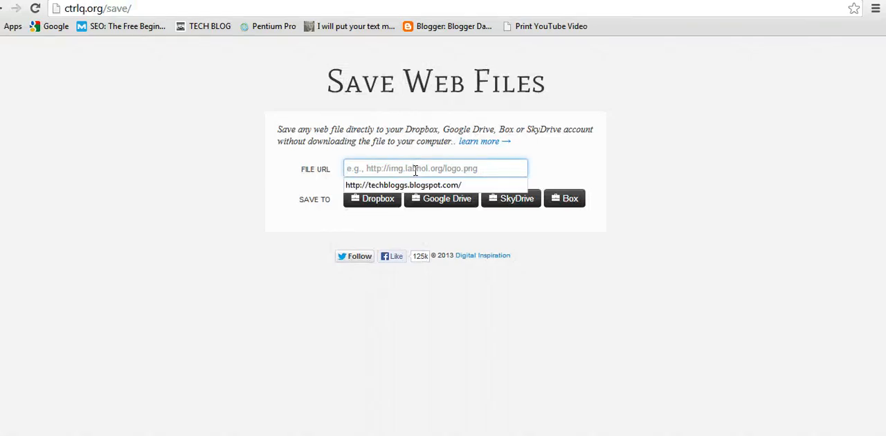
Paste the Germany_national_football_team_(02).jpg photo URL into the FILE URL field
{"action": "type", "text": "6zil,_Germany_national_football_team_(02).jpg"}
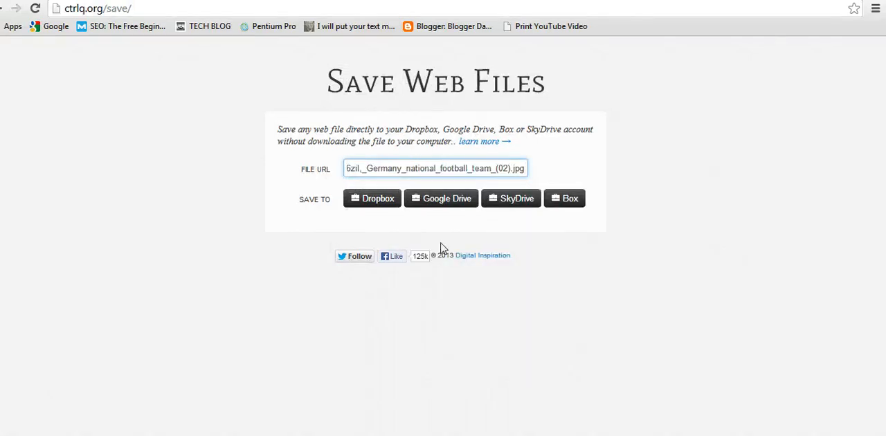
{"action": "mouse_move", "coordinate": [372, 200]}
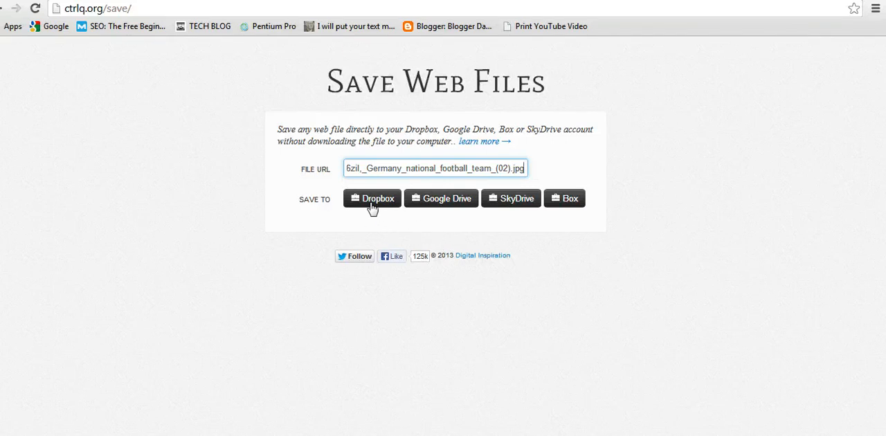
{"action": "mouse_move", "coordinate": [371, 201]}
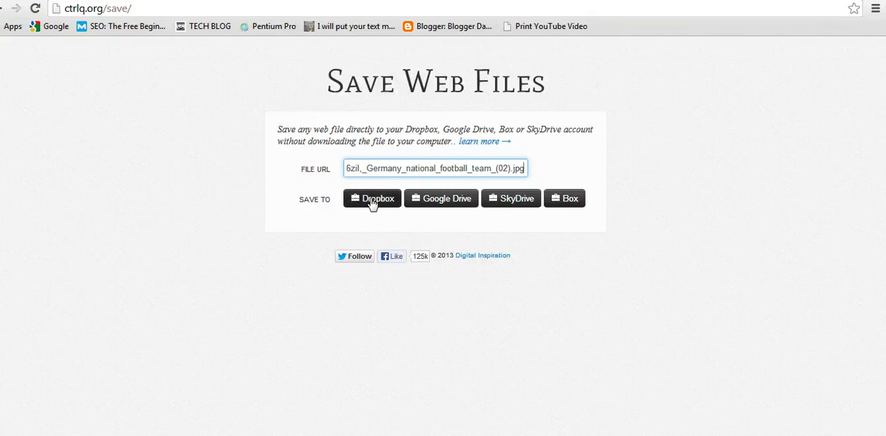
{"action": "mouse_move", "coordinate": [446, 201]}
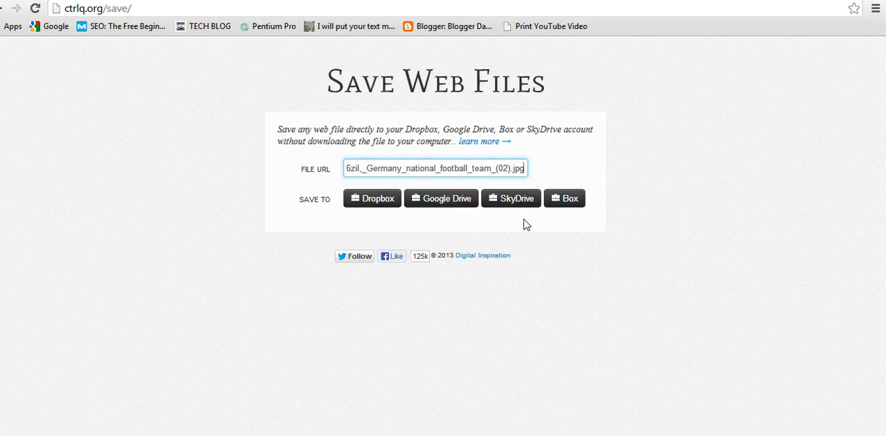
{"action": "mouse_move", "coordinate": [529, 236]}
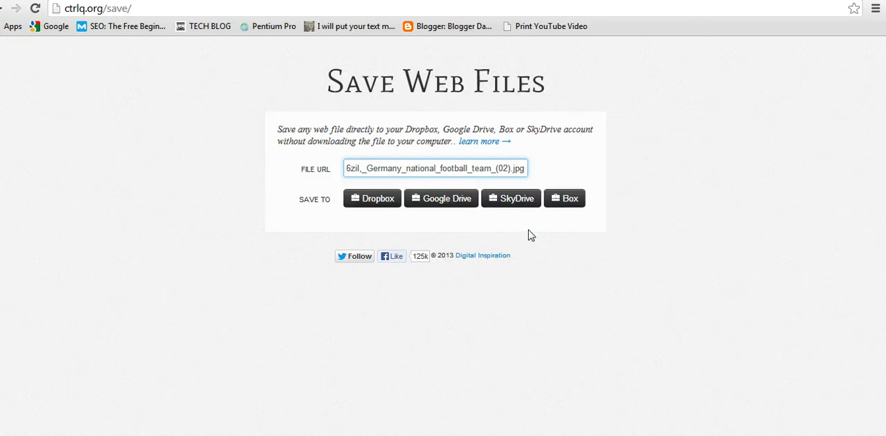
{"action": "mouse_move", "coordinate": [568, 289]}
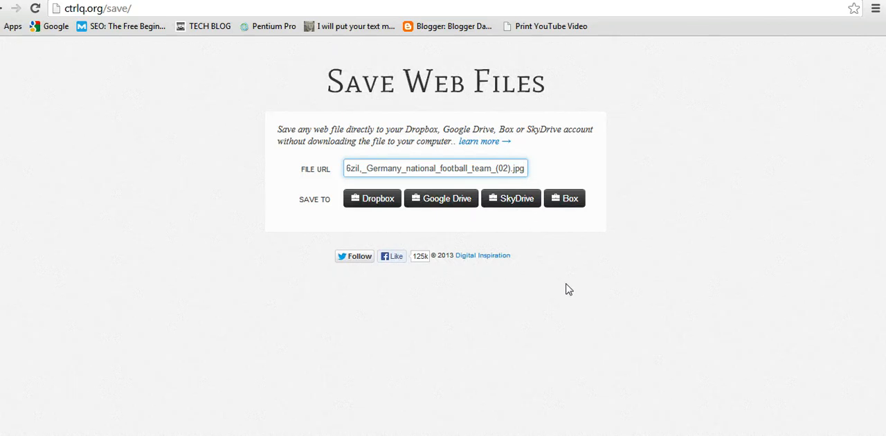